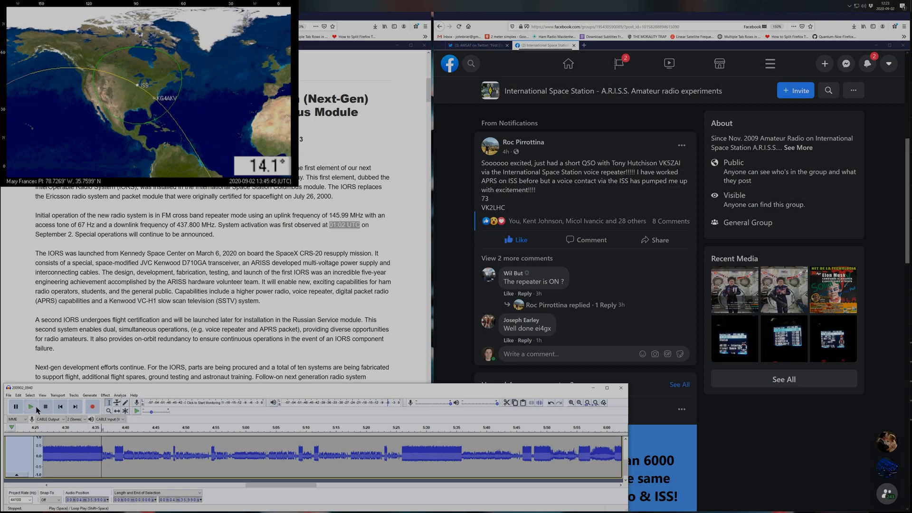
Leave the ARISS Facebook group post and switch to the Twitter tab with the astronaut's profile
click(30, 406)
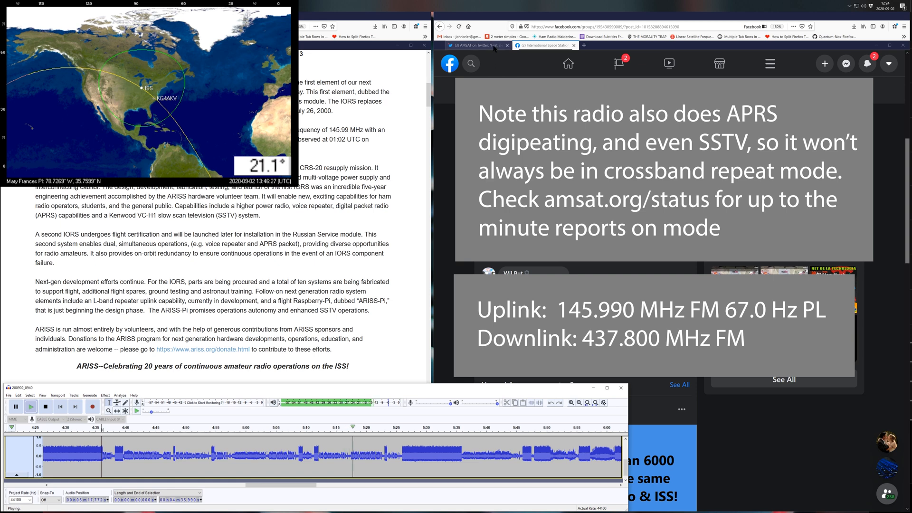
click(479, 45)
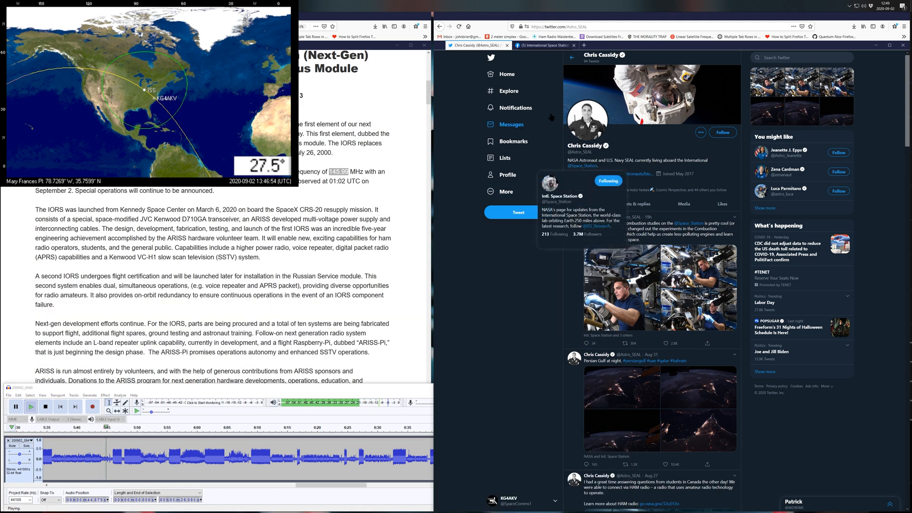
Search Twitter for the recent query 'ISS repeater' and show the Latest results
click(802, 57)
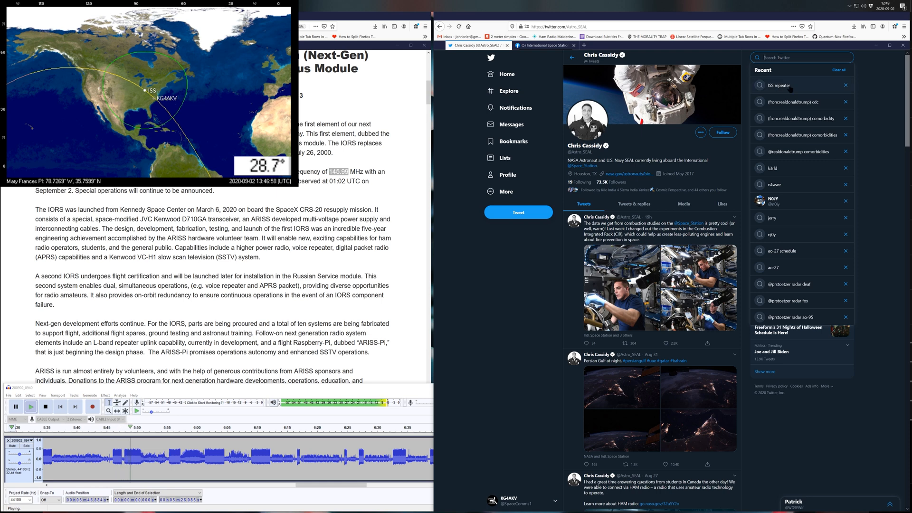
click(779, 86)
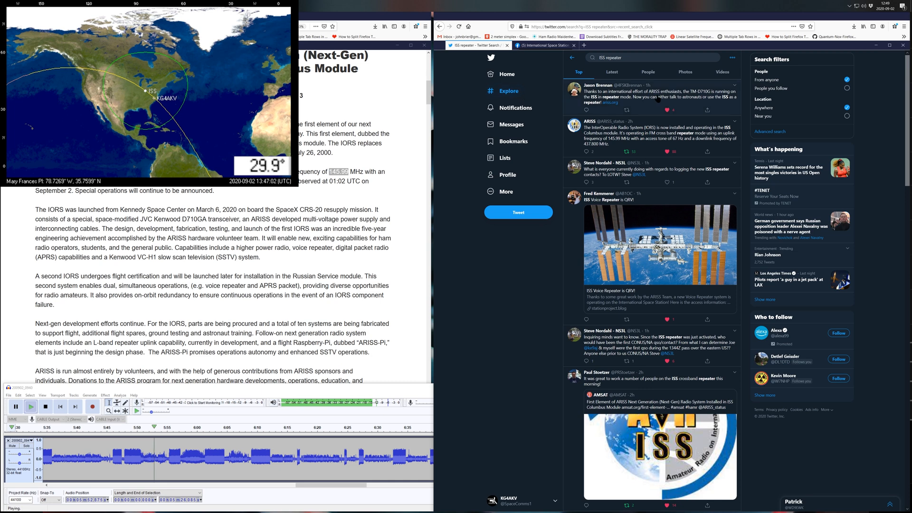
click(612, 73)
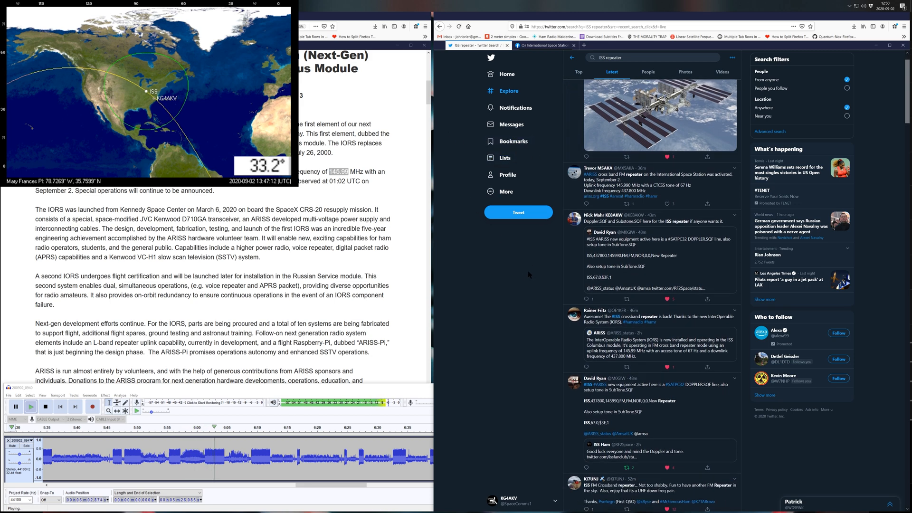
Scroll down the Latest 'ISS repeater' results toward the logging thread and new-radios tweet
scroll(down, 3)
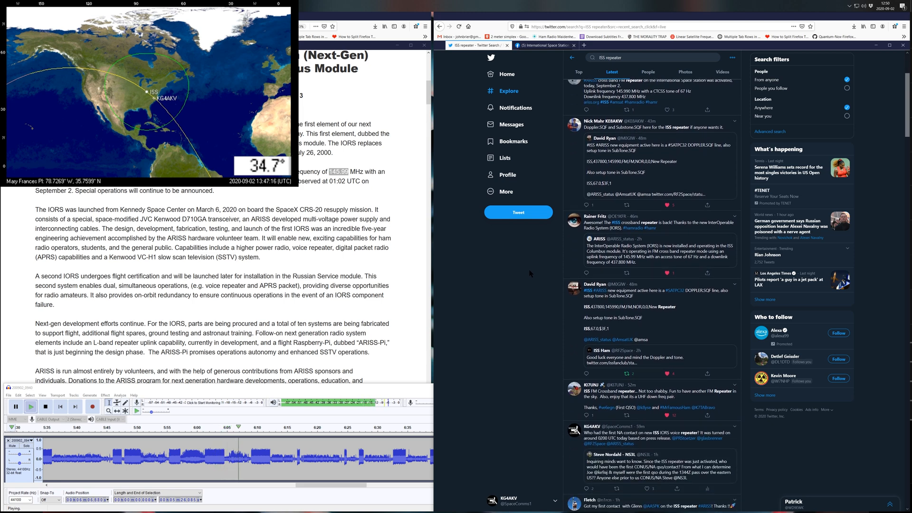
scroll(down, 3)
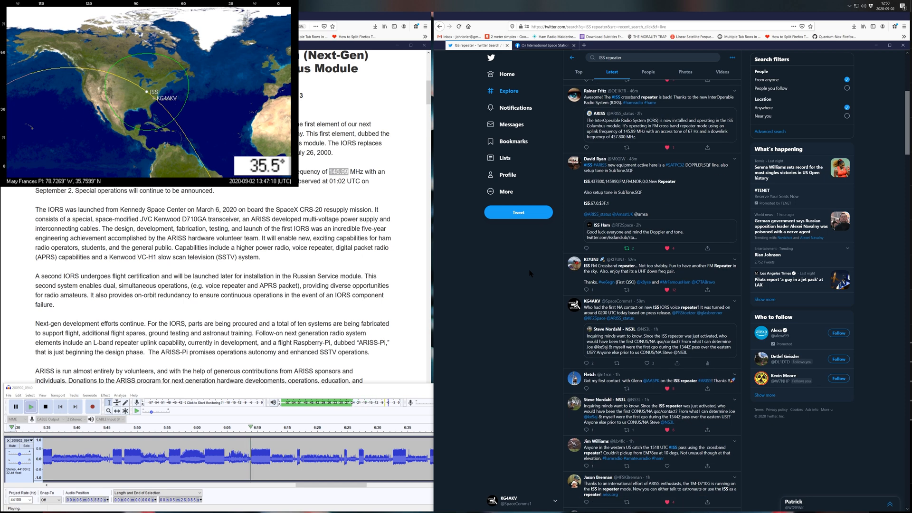
scroll(down, 3)
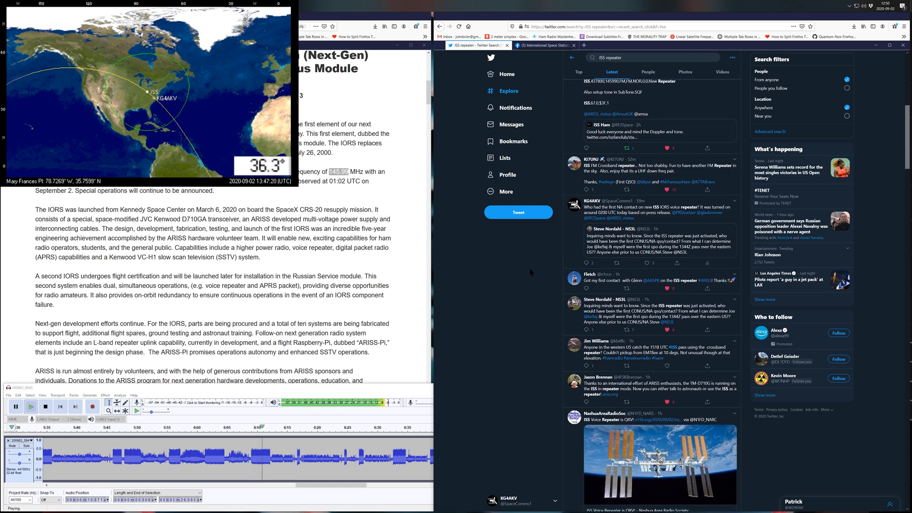
scroll(down, 3)
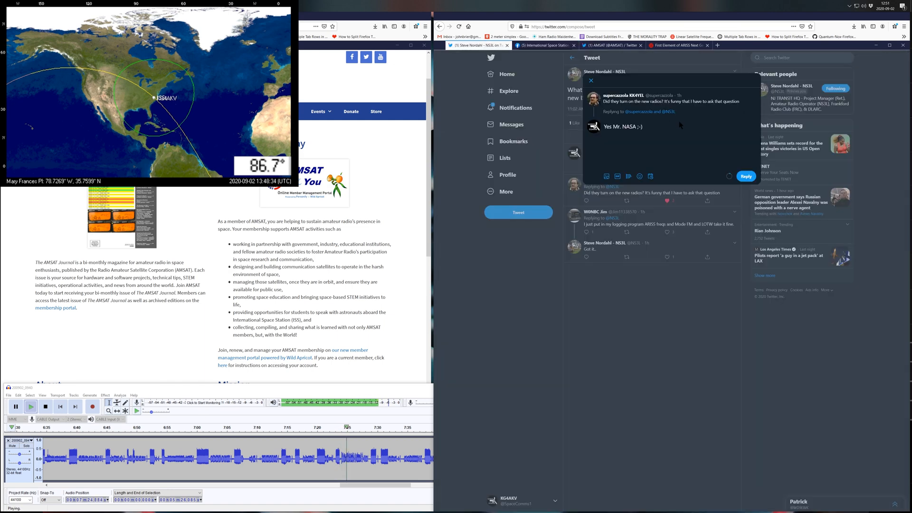
Post the 'Yes Mr. NASA ;-)' reply and bring up the recent searches list
click(745, 176)
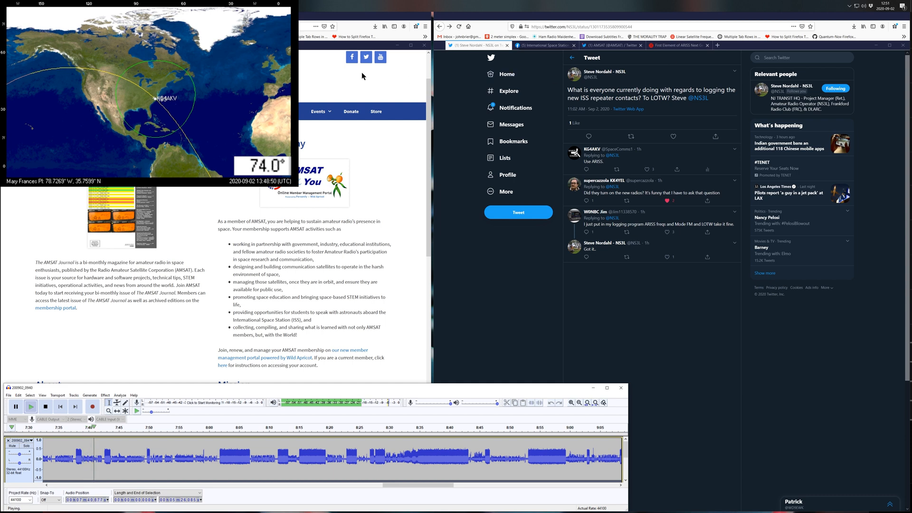
click(802, 57)
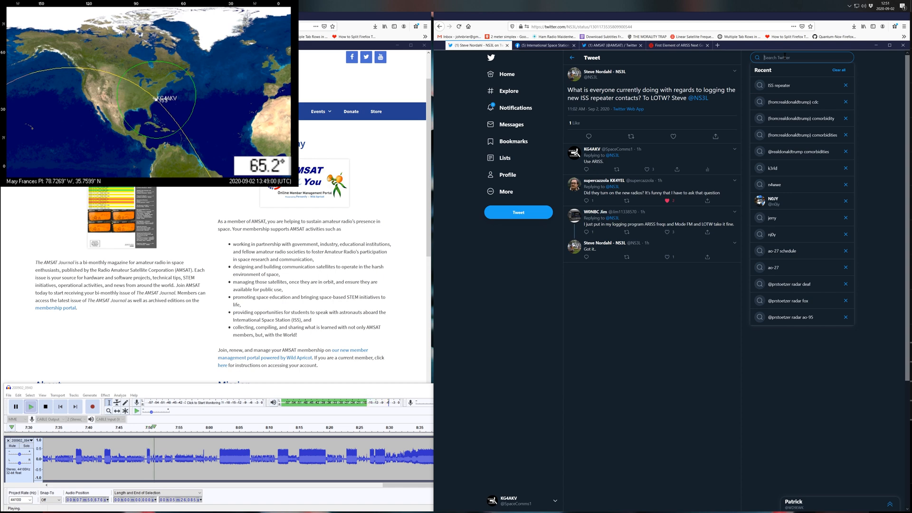
Search Twitter for 'iss crossband', then start a fresh browser tab
text(iss crossband)
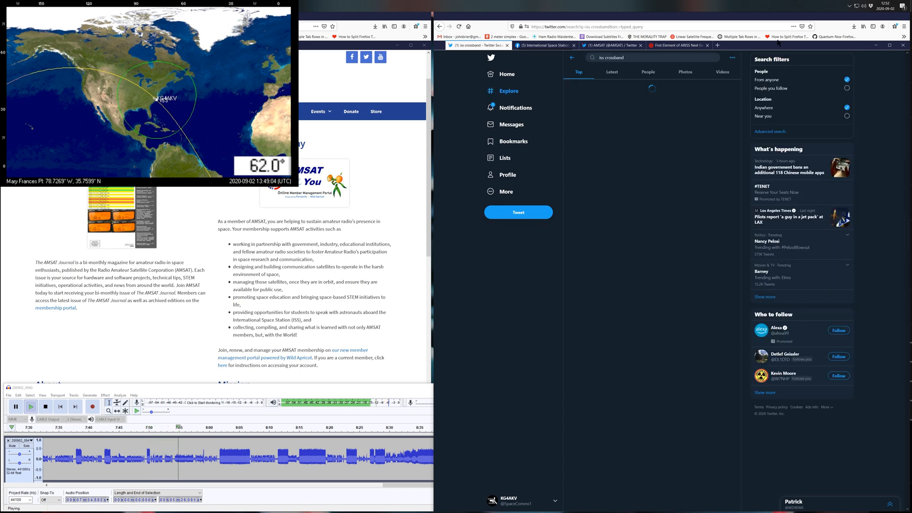
click(611, 72)
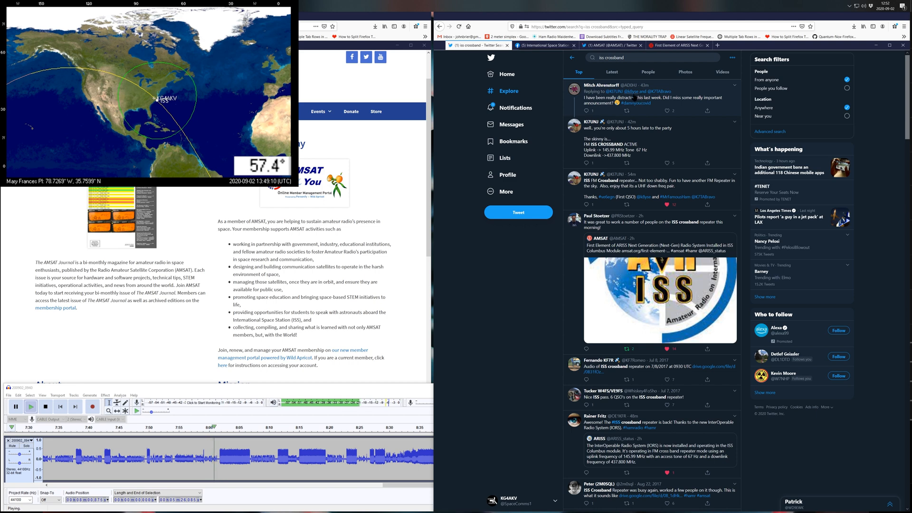
click(612, 72)
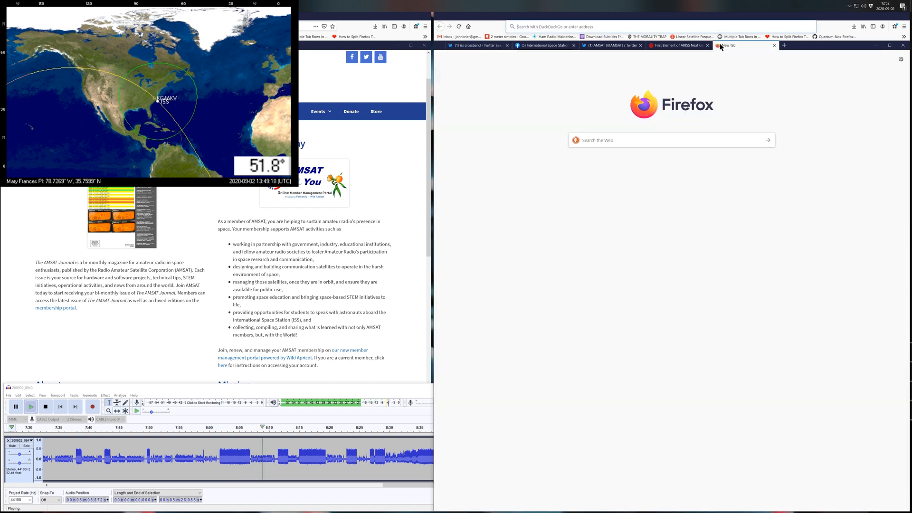
Load amsat.org/status to show the AMSAT satellite status grid and report form
text(amsat.org/status/)
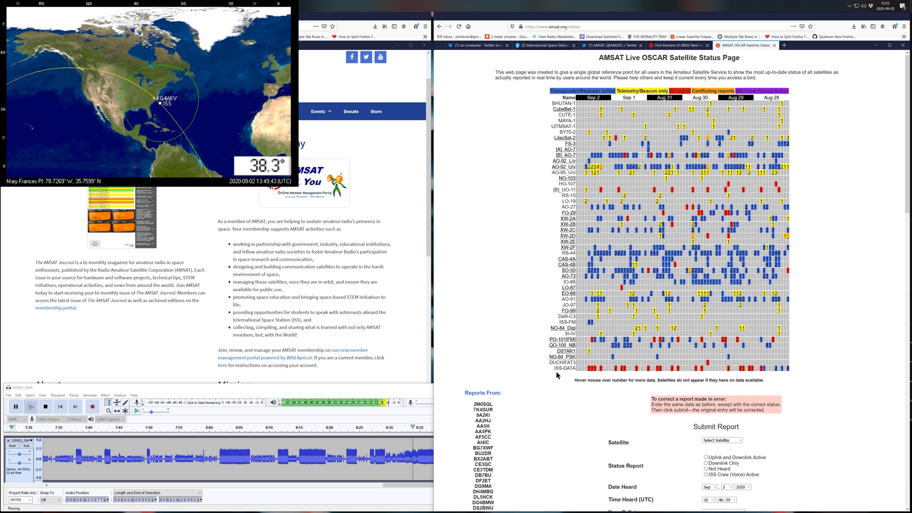
mouse_move(532, 250)
text(iss)
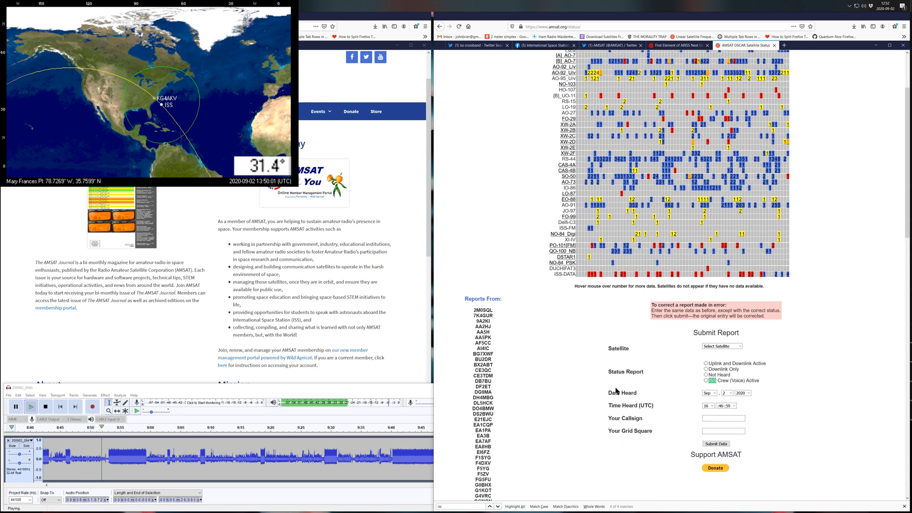
Report the ISS FM Repeater with Uplink and Downlink Active, heard at 13 UTC plus minutes
click(721, 345)
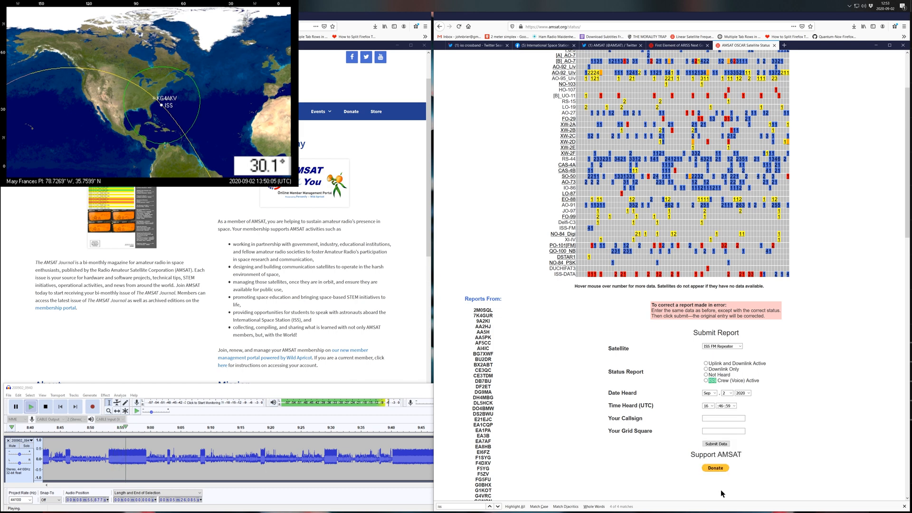
click(705, 363)
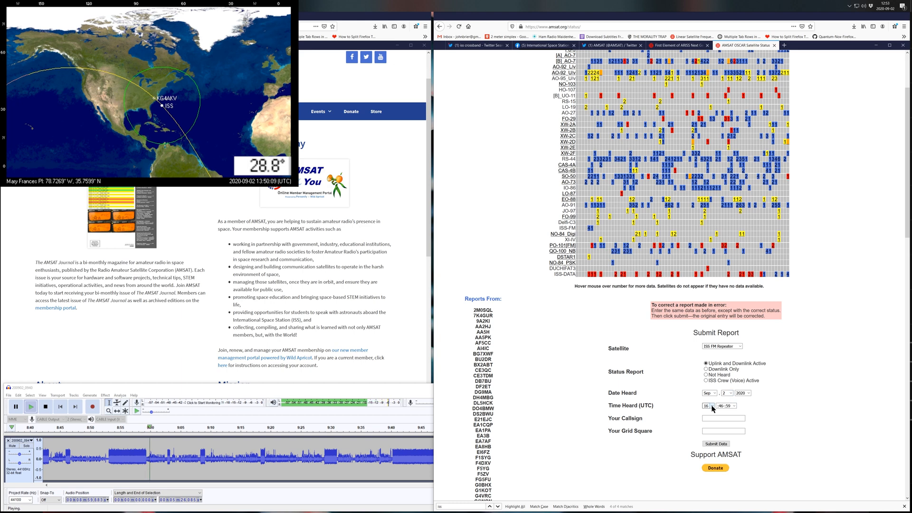
click(711, 406)
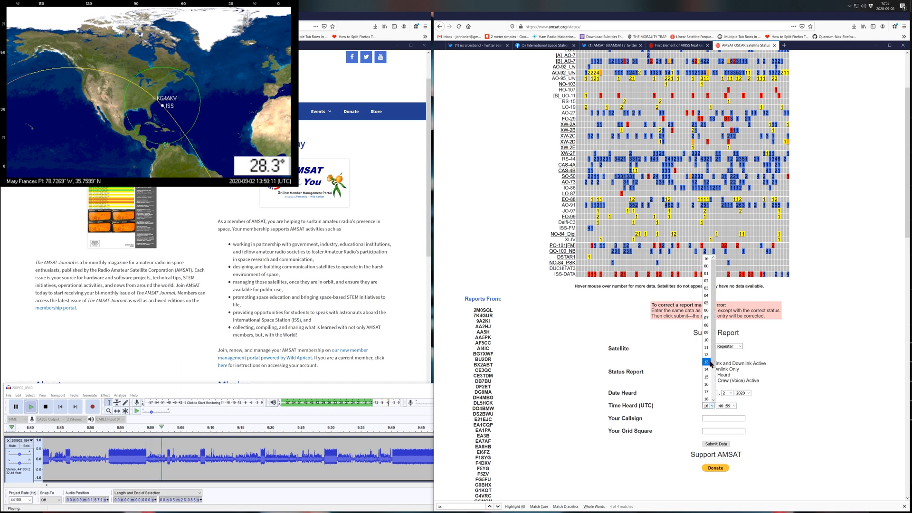
click(706, 361)
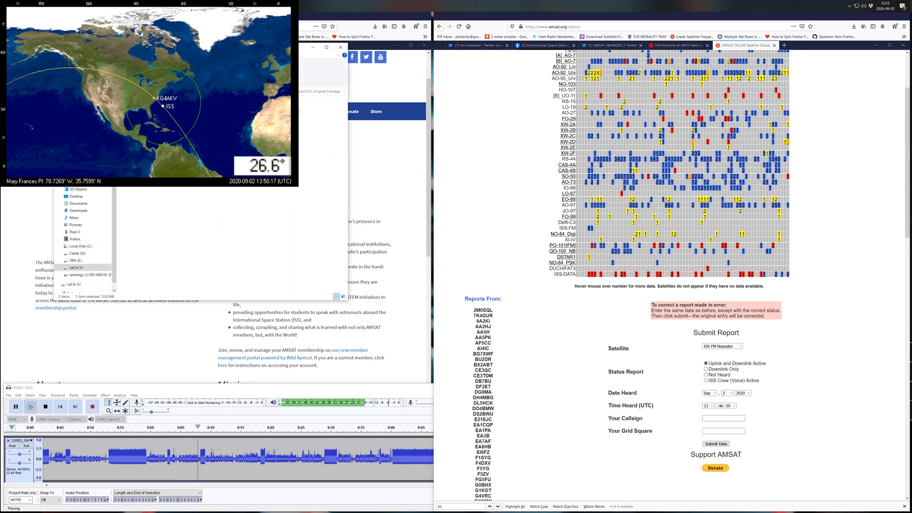
click(733, 406)
text(FM05)
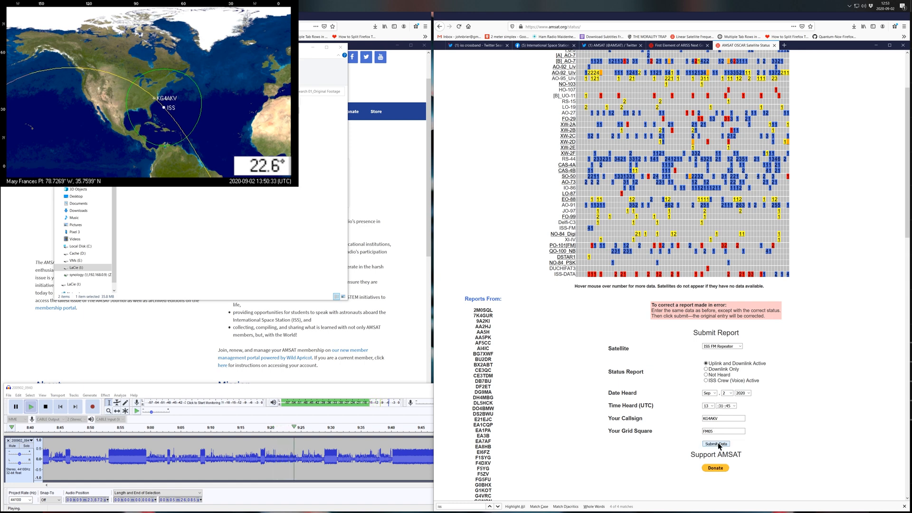
Submit the ISS FM repeater report and confirm the You Entered summary with Yes
click(716, 443)
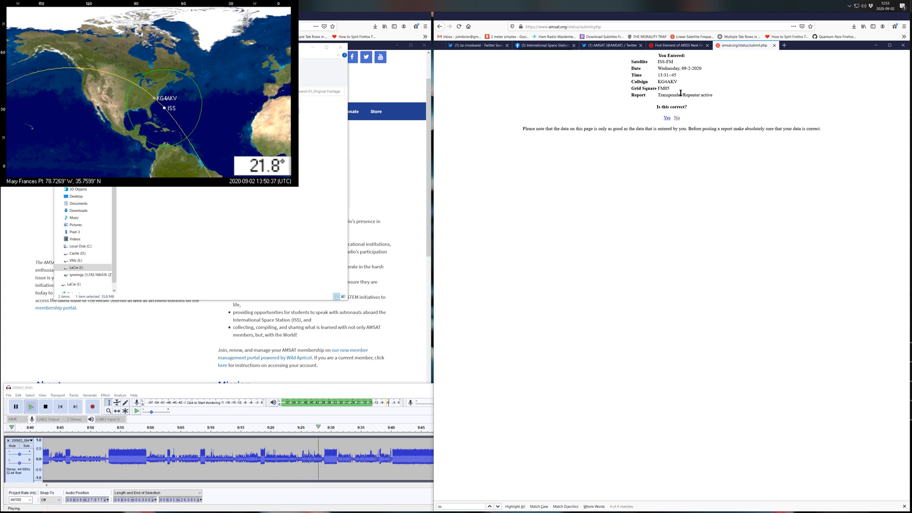
mouse_move(668, 121)
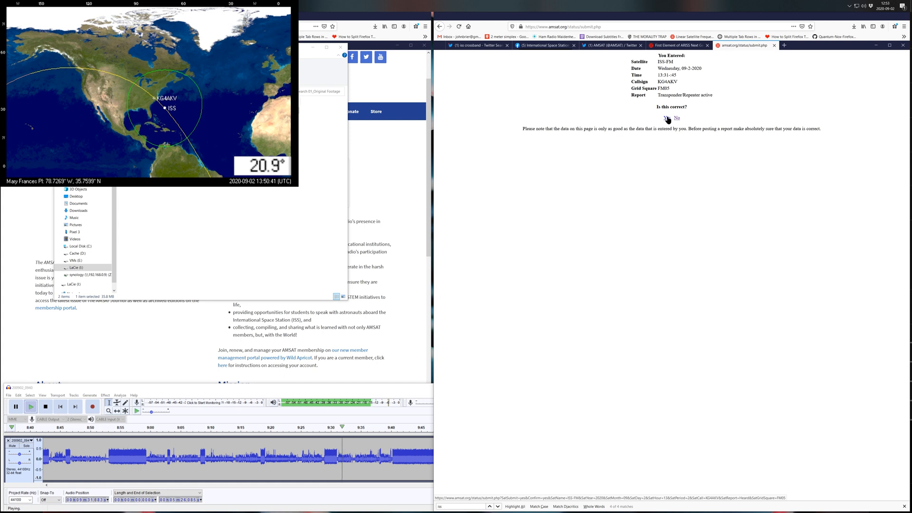
click(665, 118)
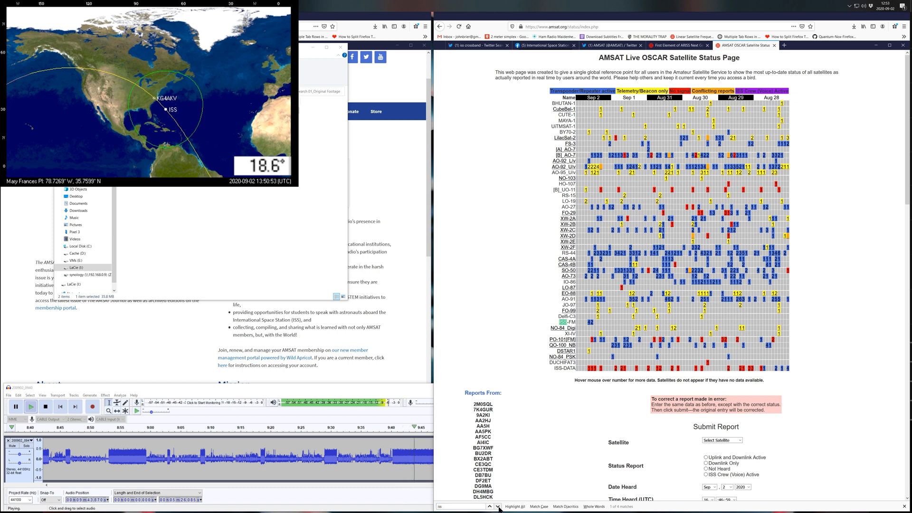
mouse_move(587, 323)
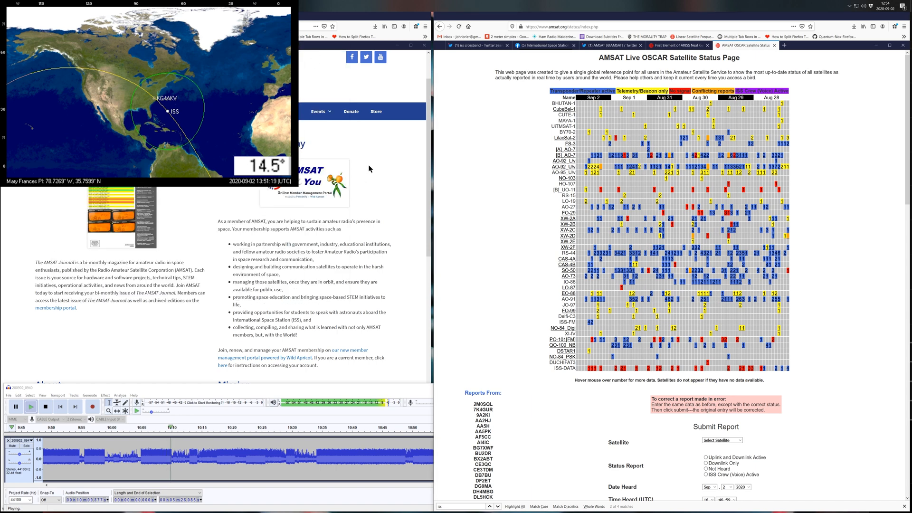
scroll(down, 3)
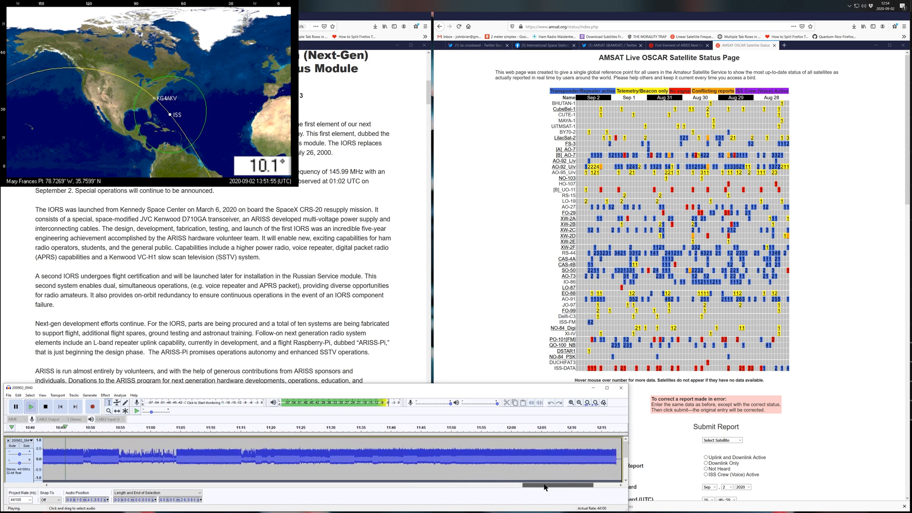
mouse_move(238, 502)
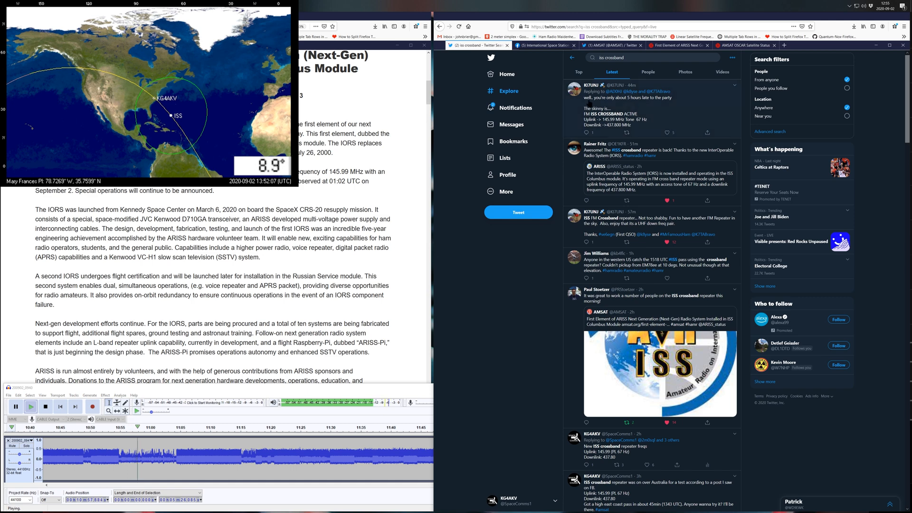
Check Twitter notifications, then browse the Top results for 'ISS repeater'
click(515, 107)
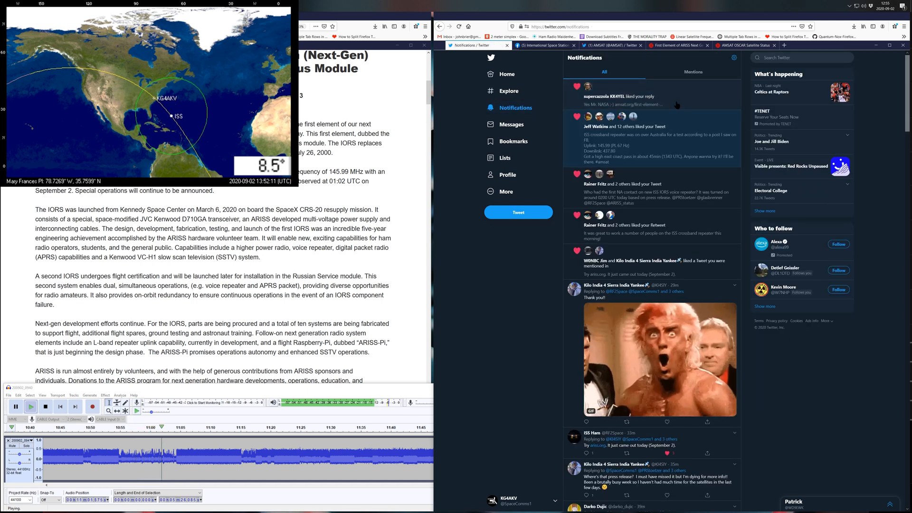
click(802, 57)
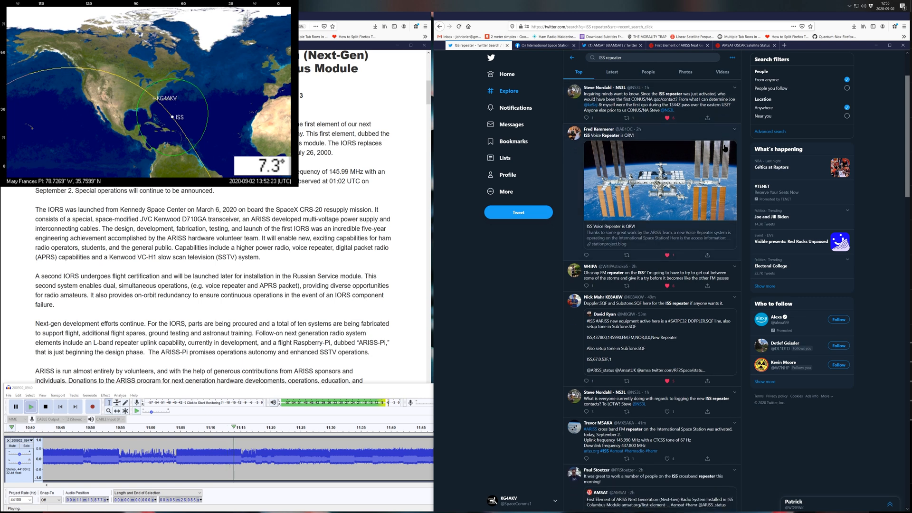
scroll(down, 3)
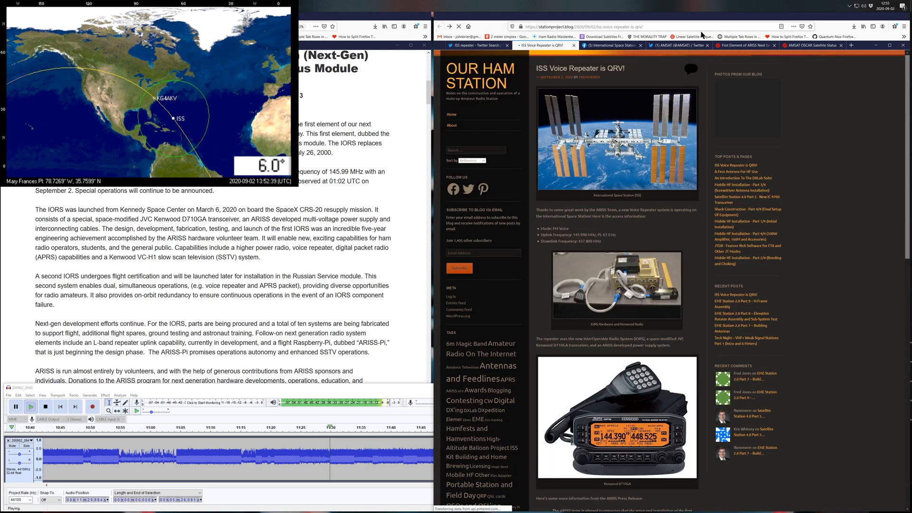
Scroll through the 'ISS Voice Repeater is QRV!' post to its uplink/downlink frequency details
scroll(down, 3)
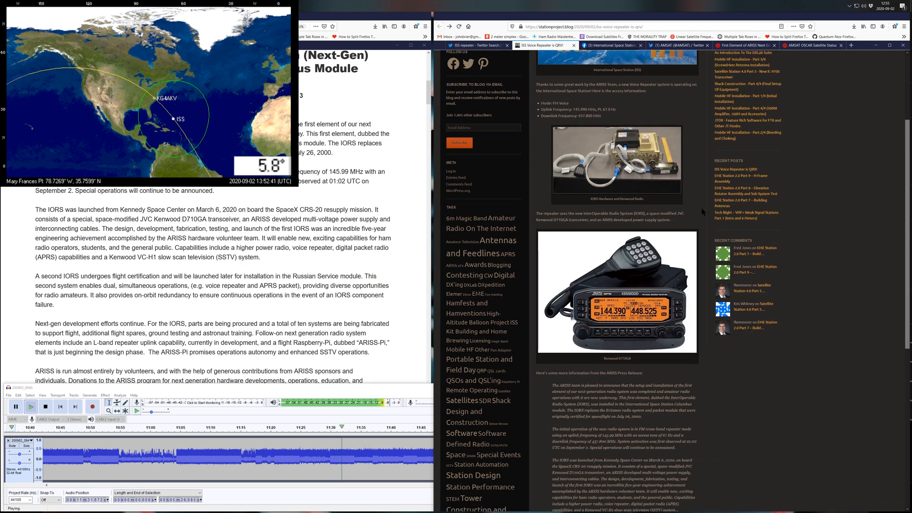